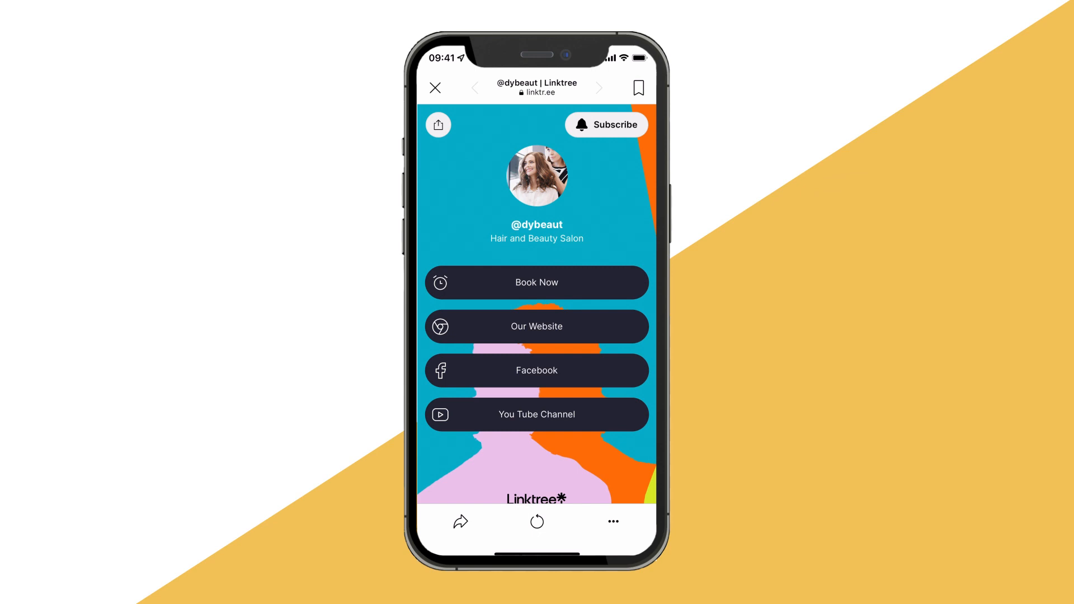
# - Follow the Book Now link to reach the Myolla form for Southside on 19/08/2022
pyautogui.click(536, 282)
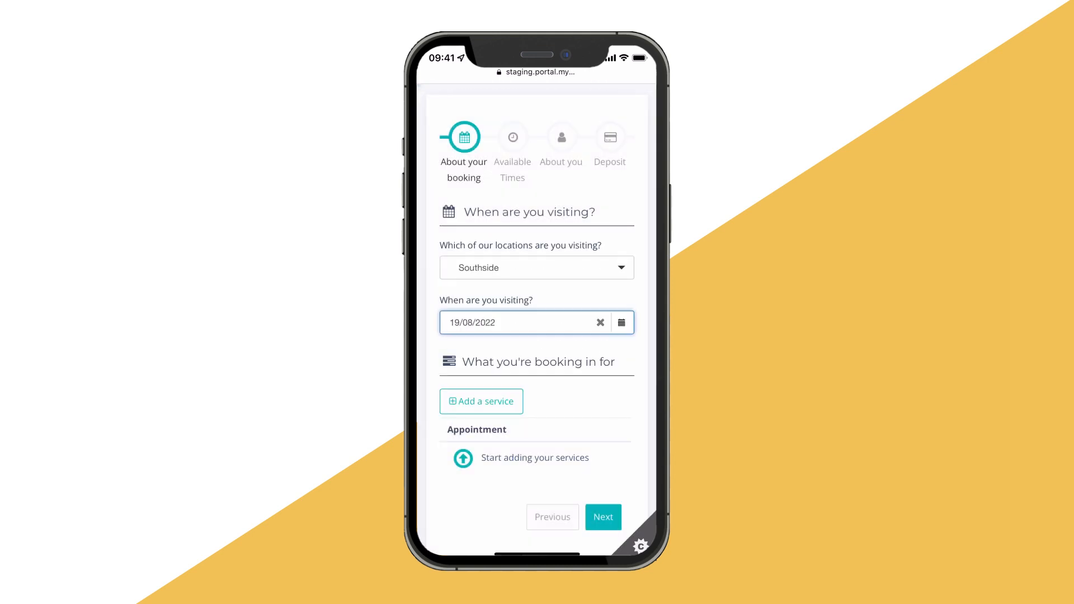
# - Add a Brow Tint service with Alexi as the staff member, 15 minutes at £10.00
pyautogui.click(481, 402)
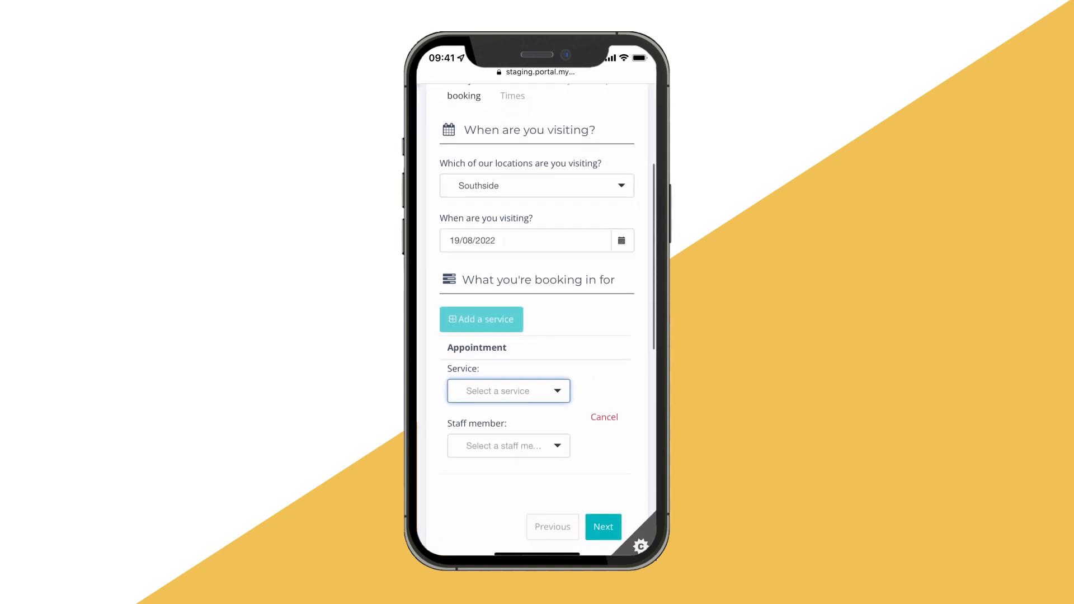
pyautogui.click(508, 390)
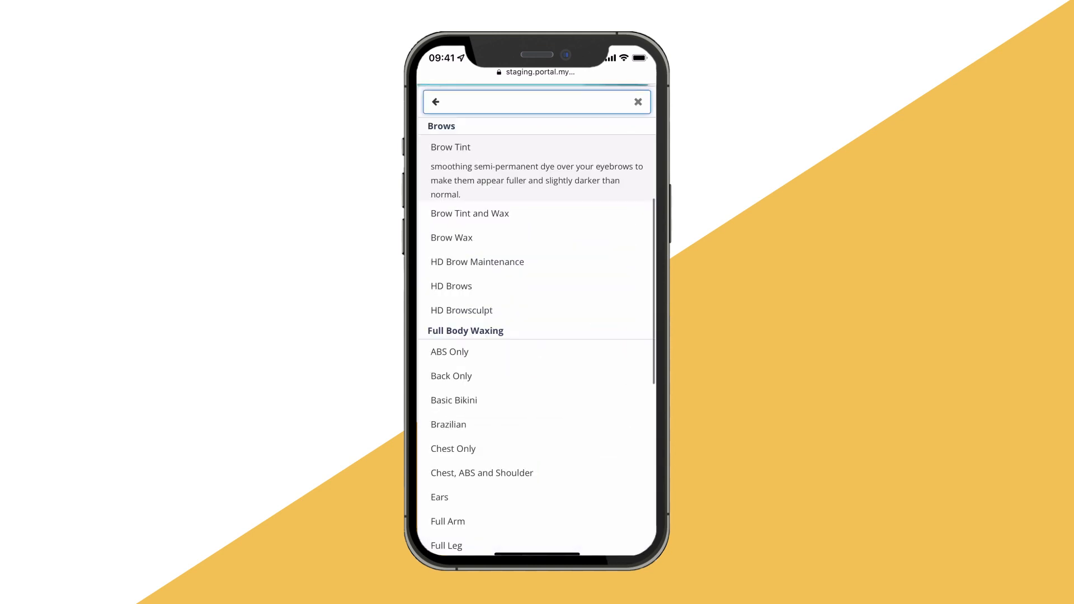
pyautogui.click(450, 147)
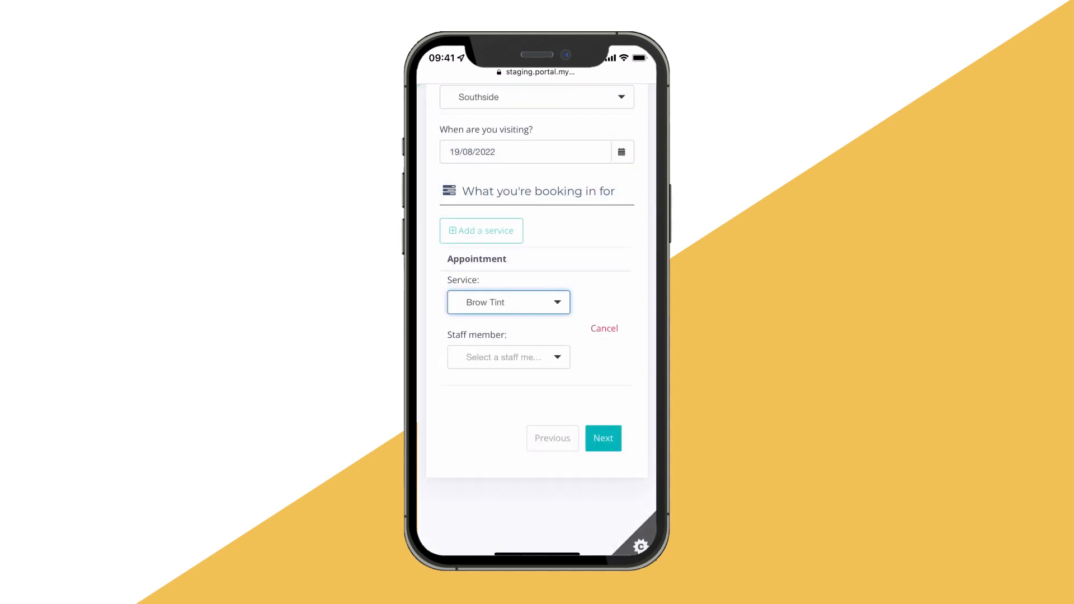
pyautogui.click(508, 357)
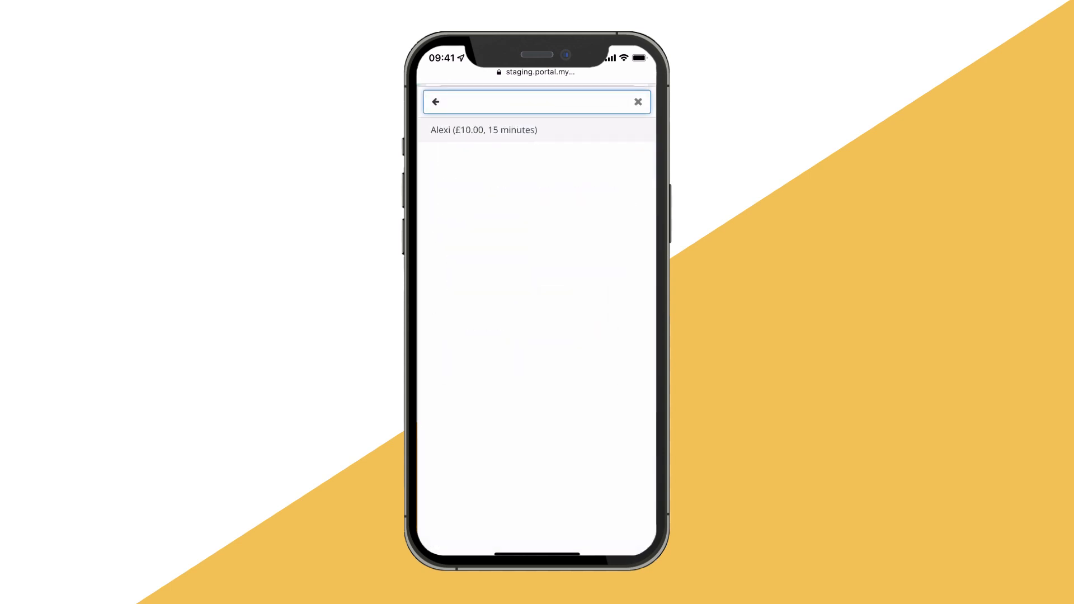
pyautogui.click(483, 130)
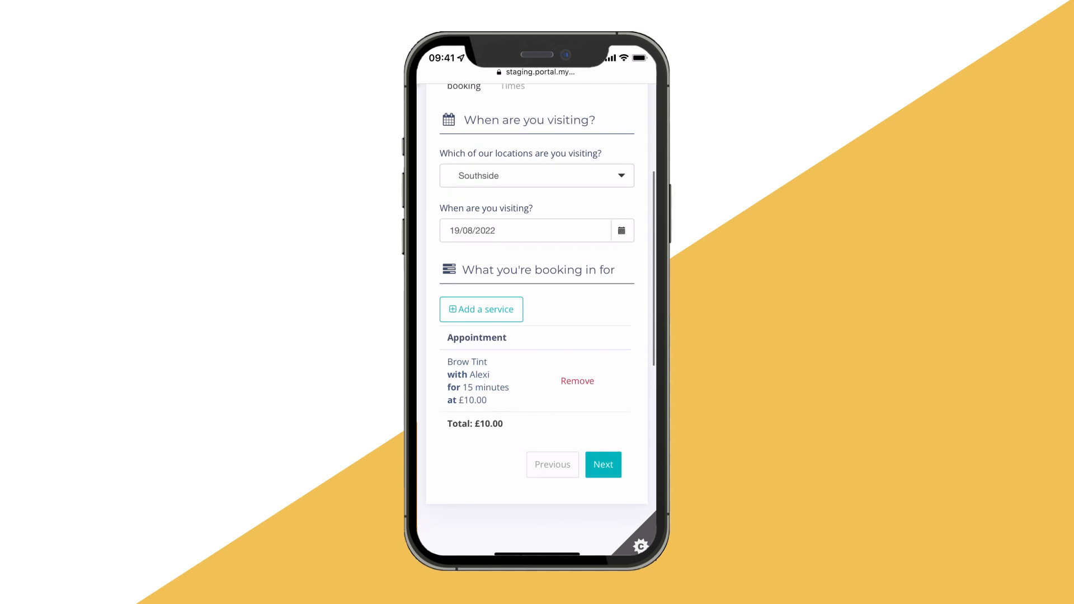
# - Choose the 10:45 am slot on Friday 19th and enter the first name Inez
pyautogui.click(602, 464)
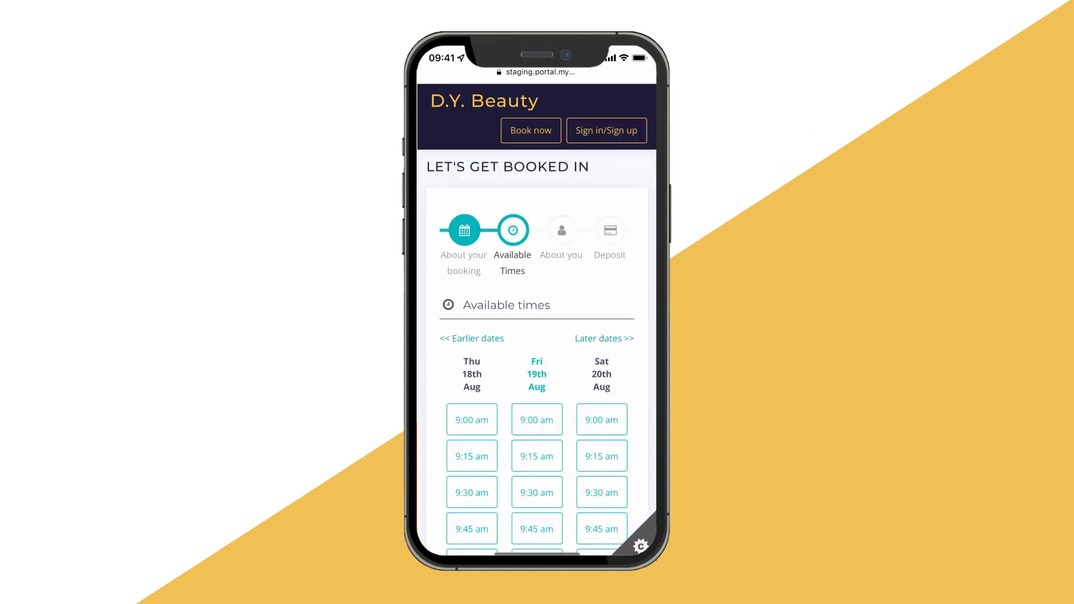
pyautogui.scroll(-3)
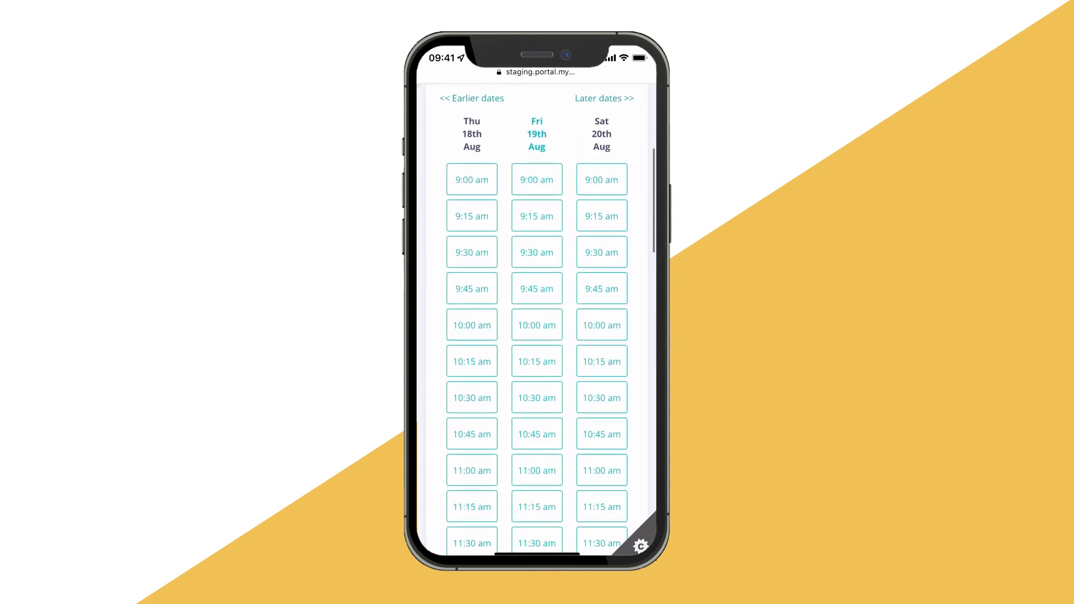
pyautogui.click(536, 403)
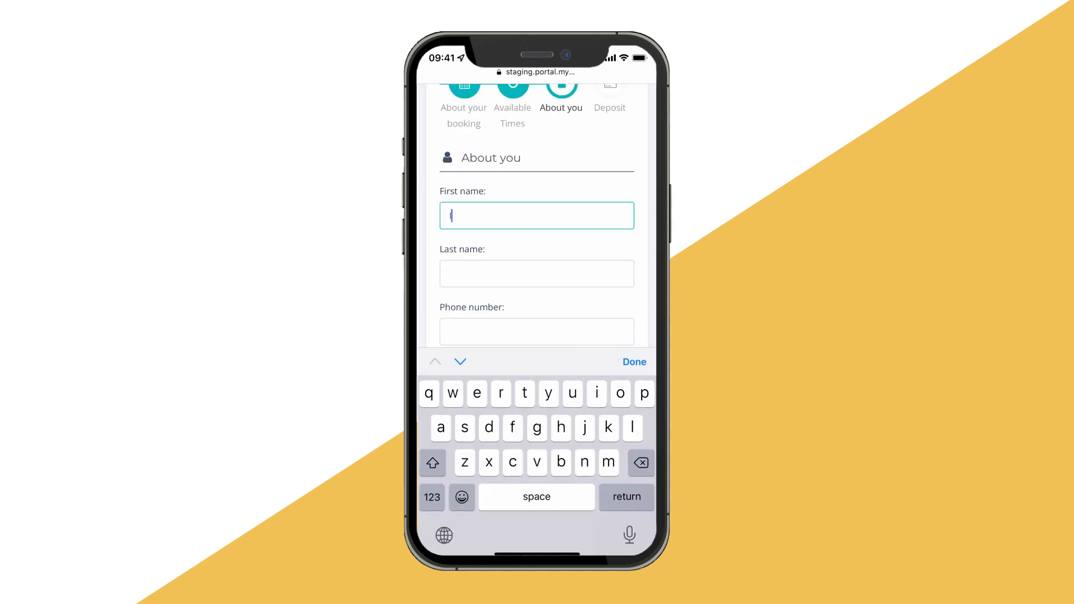
pyautogui.write('Inez')
pyautogui.write('4')
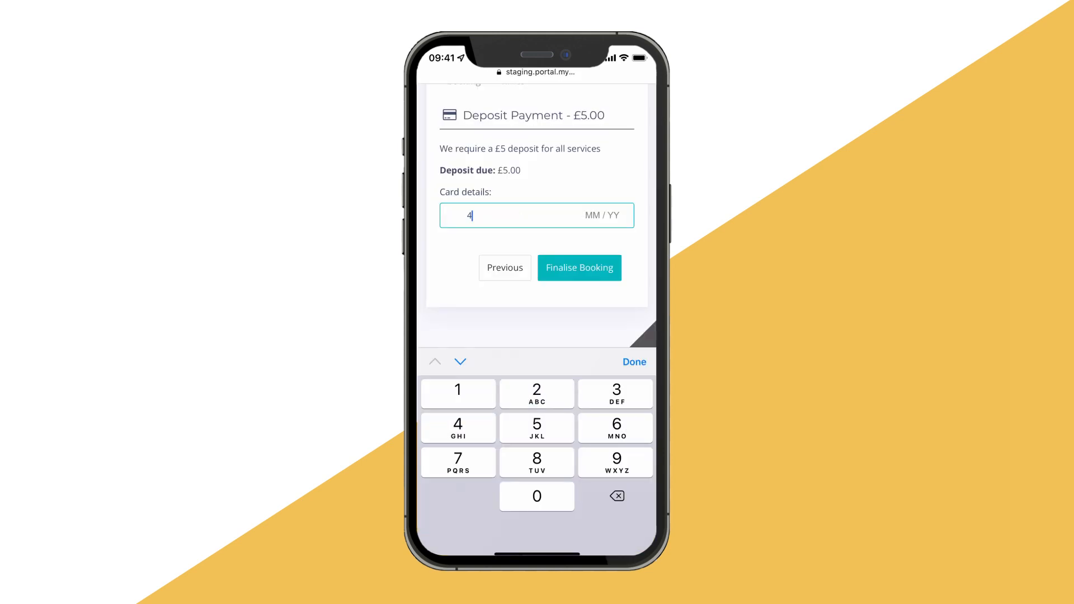
# - Enter the card number, expiry, CVC and postcode for the £5.00 deposit
pyautogui.click(457, 427)
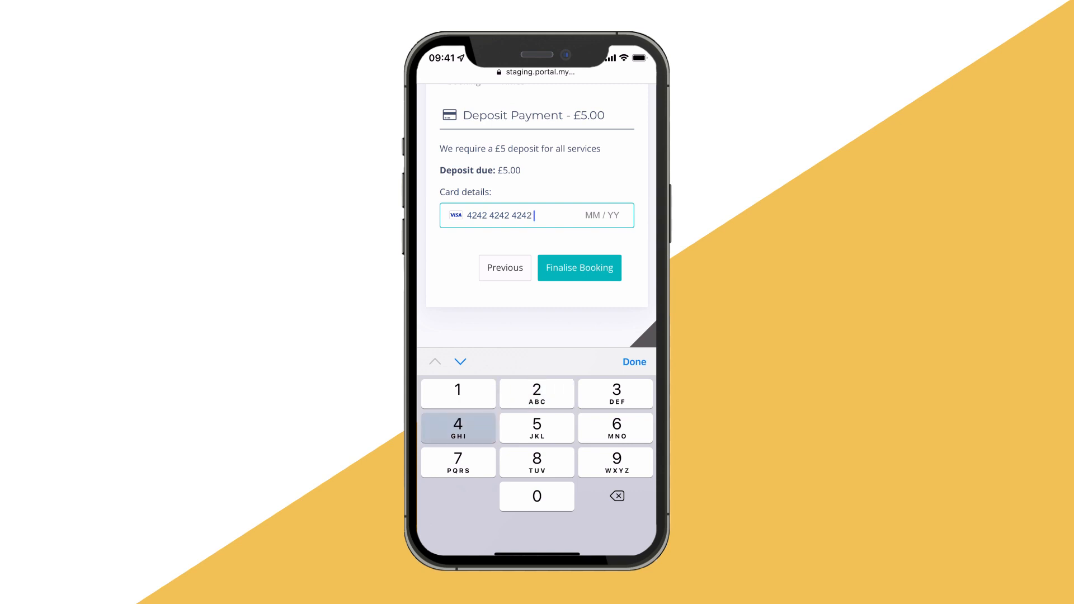
pyautogui.click(537, 393)
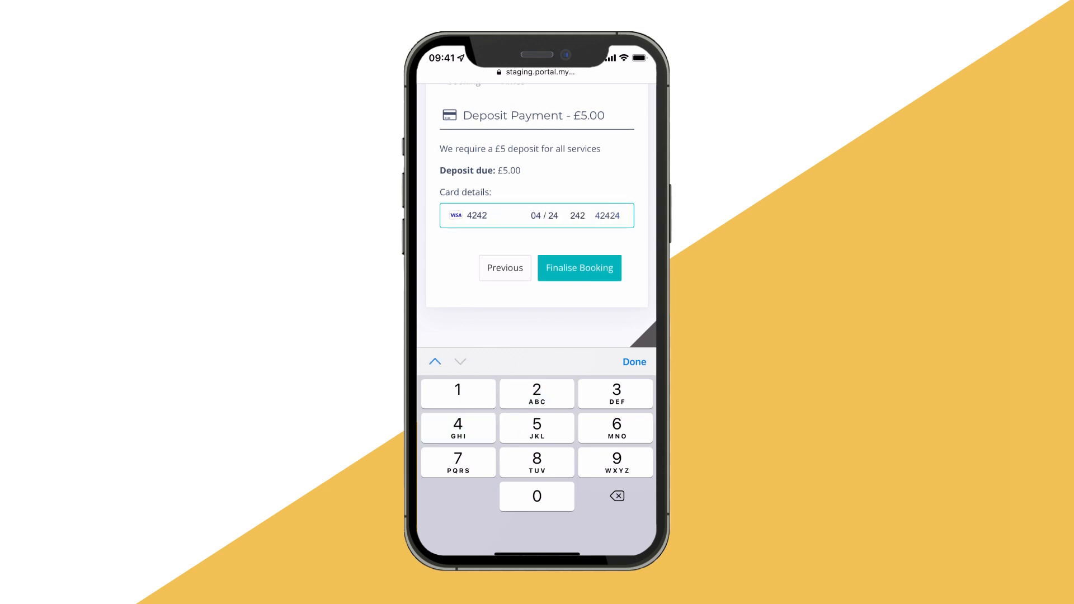
pyautogui.click(579, 268)
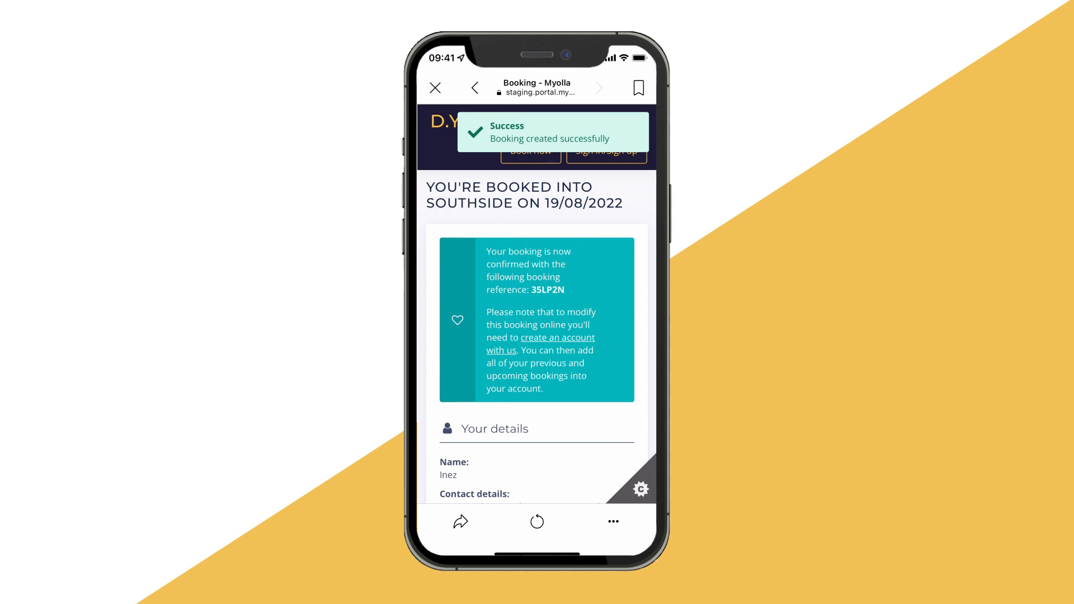
pyautogui.scroll(-3)
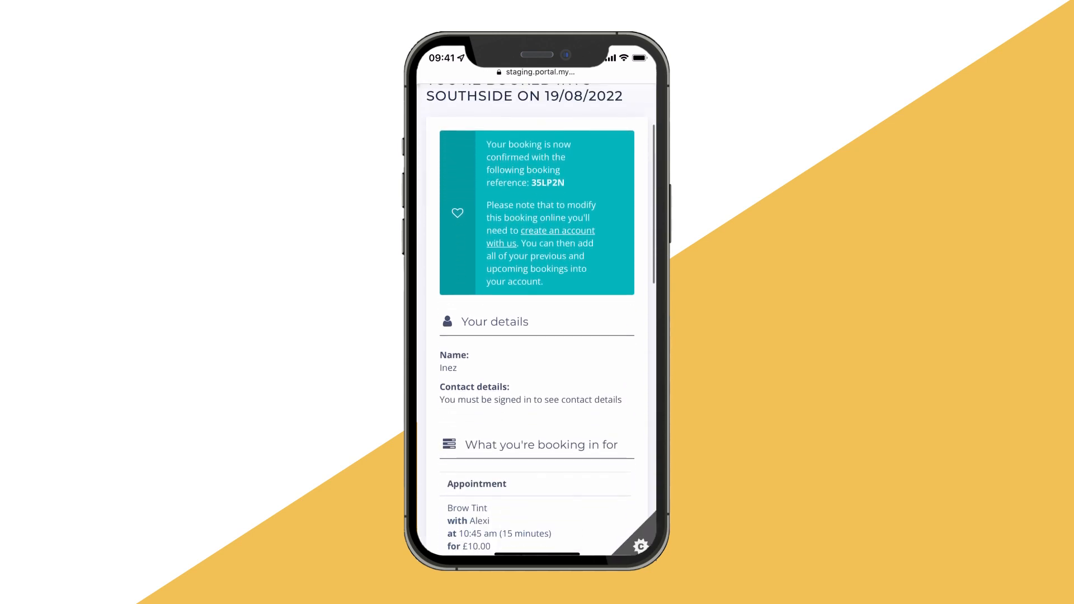
pyautogui.scroll(-3)
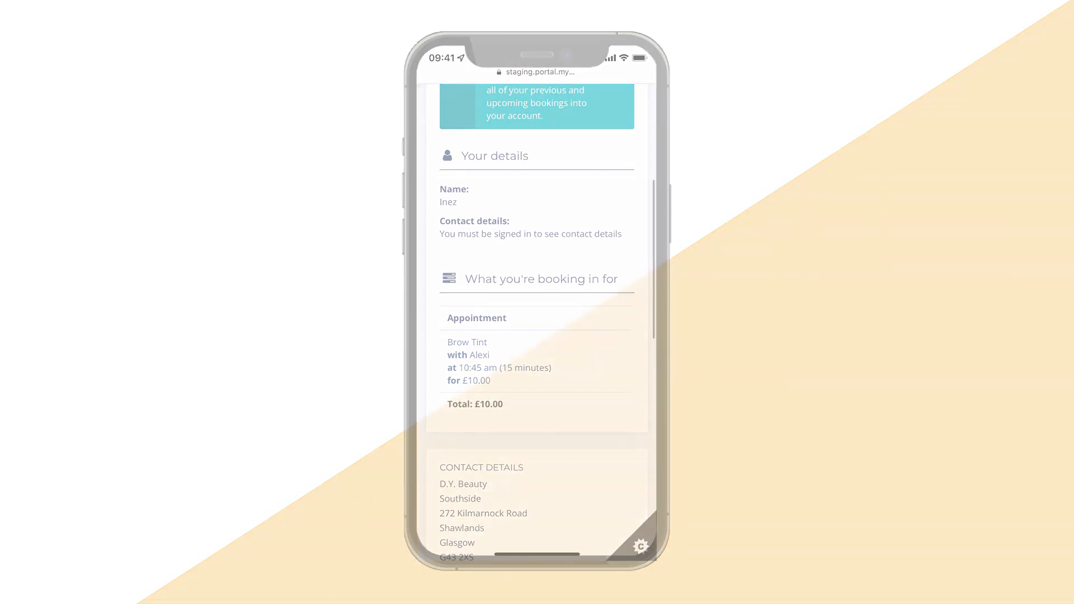